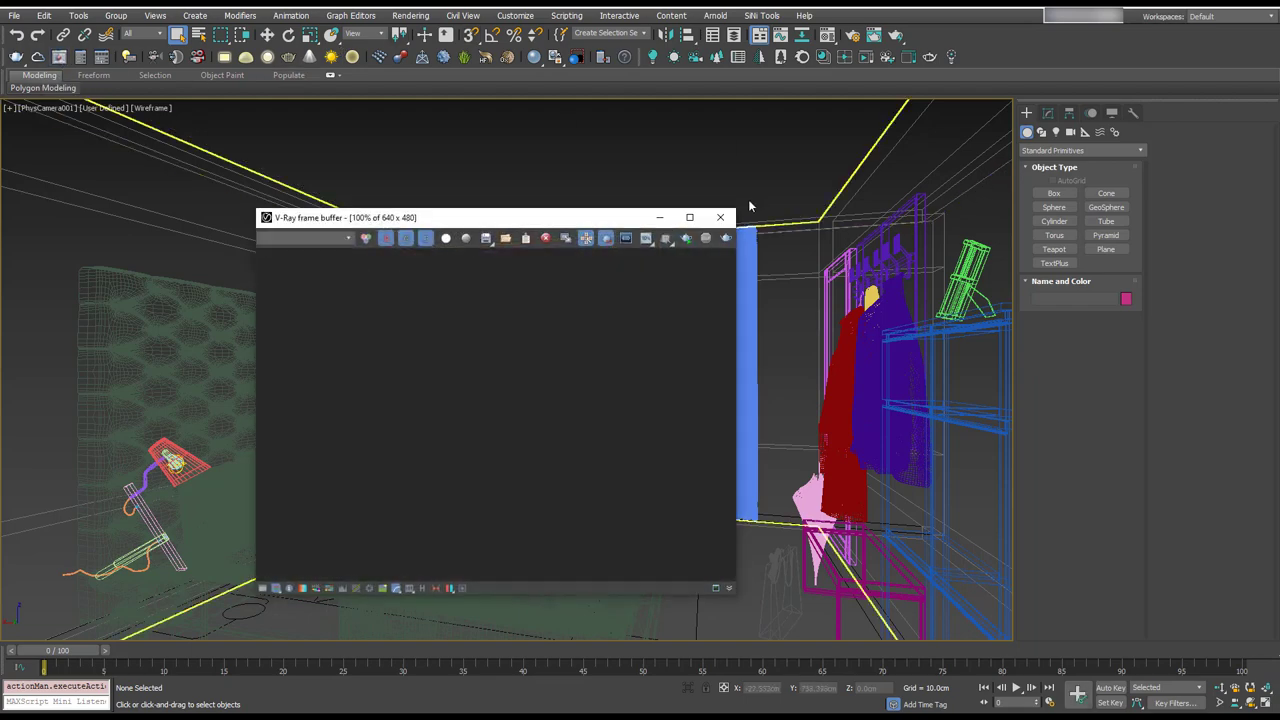
mouse_move(688, 328)
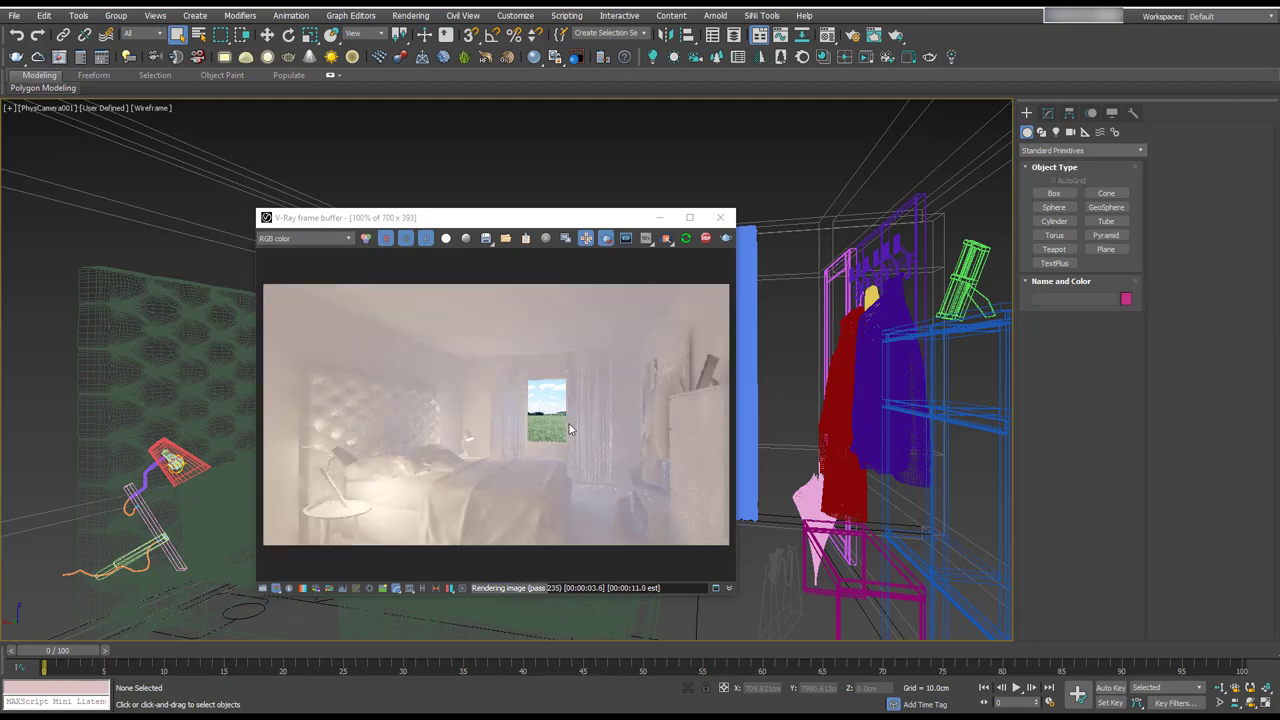
mouse_move(516, 468)
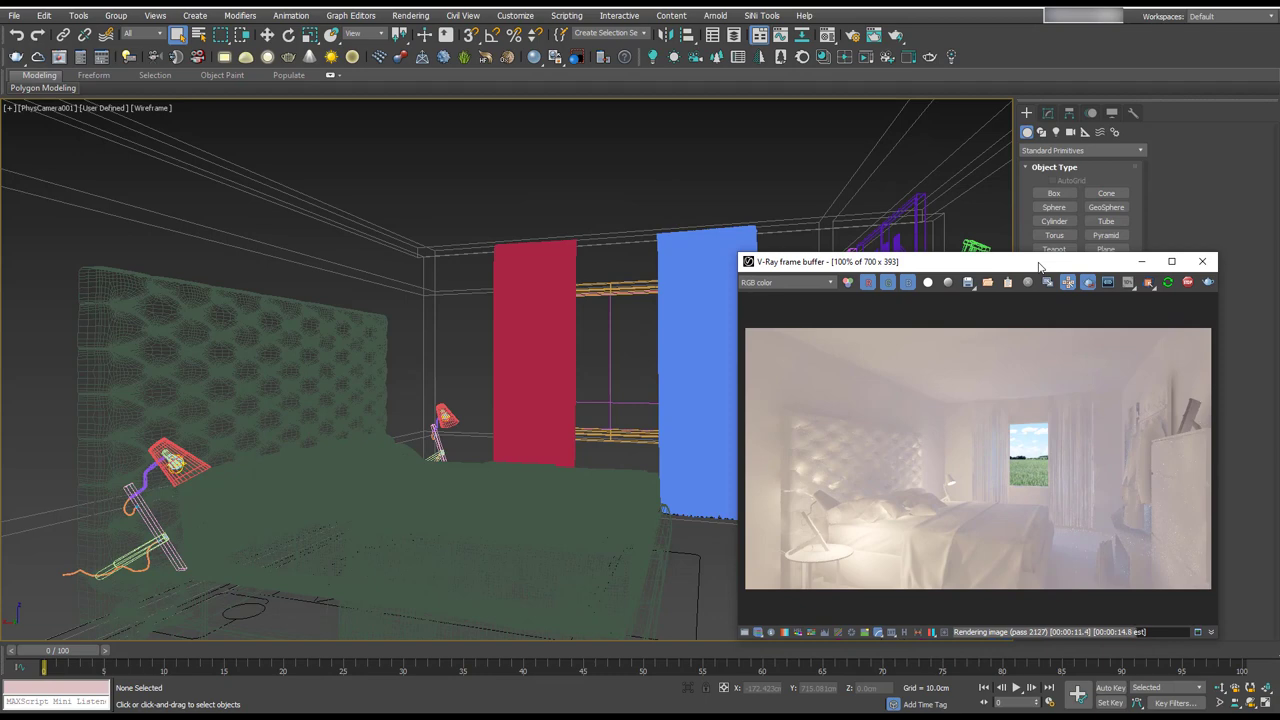
Step: Select the window object and restart the V-Ray render of the bedroom
left_click(610, 364)
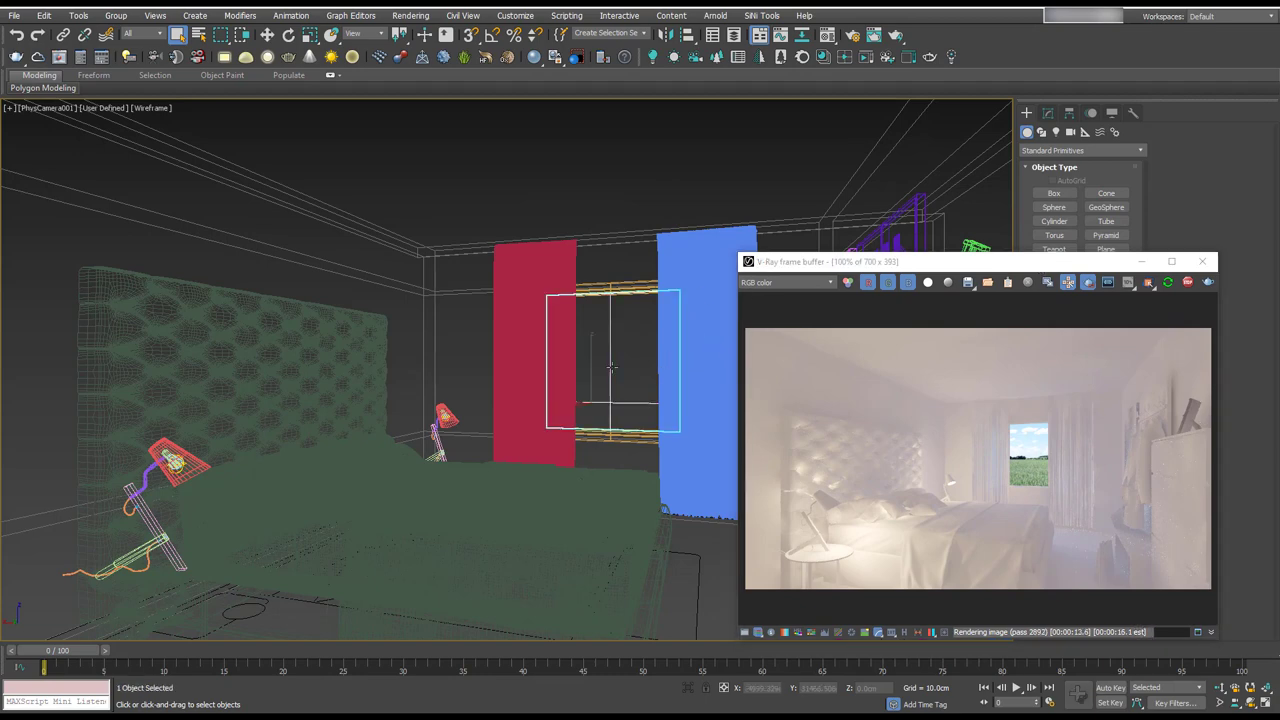
left_click(624, 352)
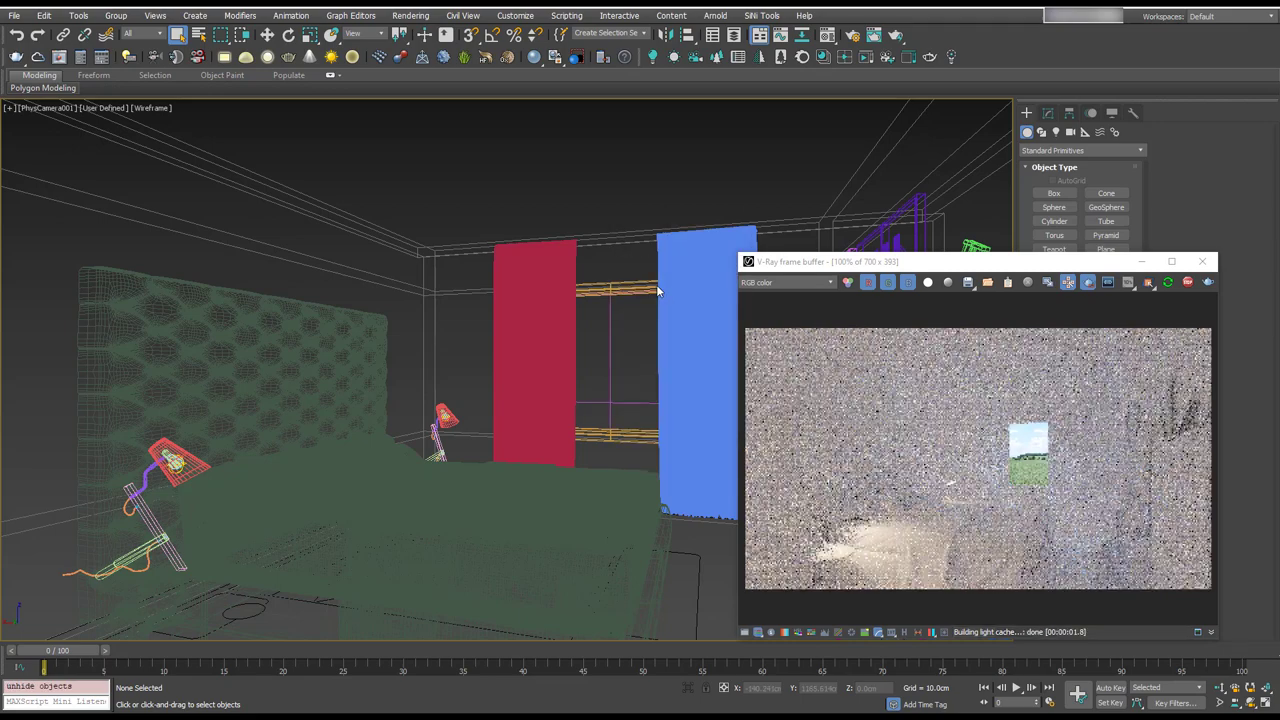
left_click(520, 344)
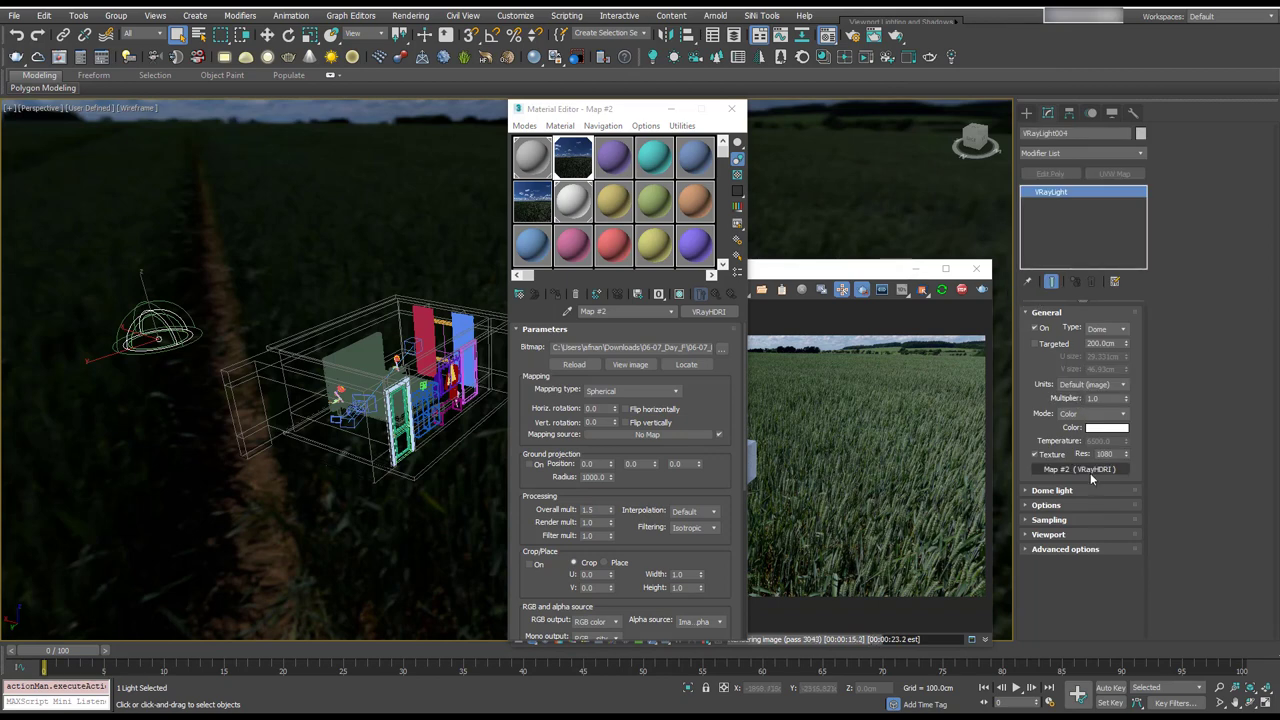
mouse_move(532, 200)
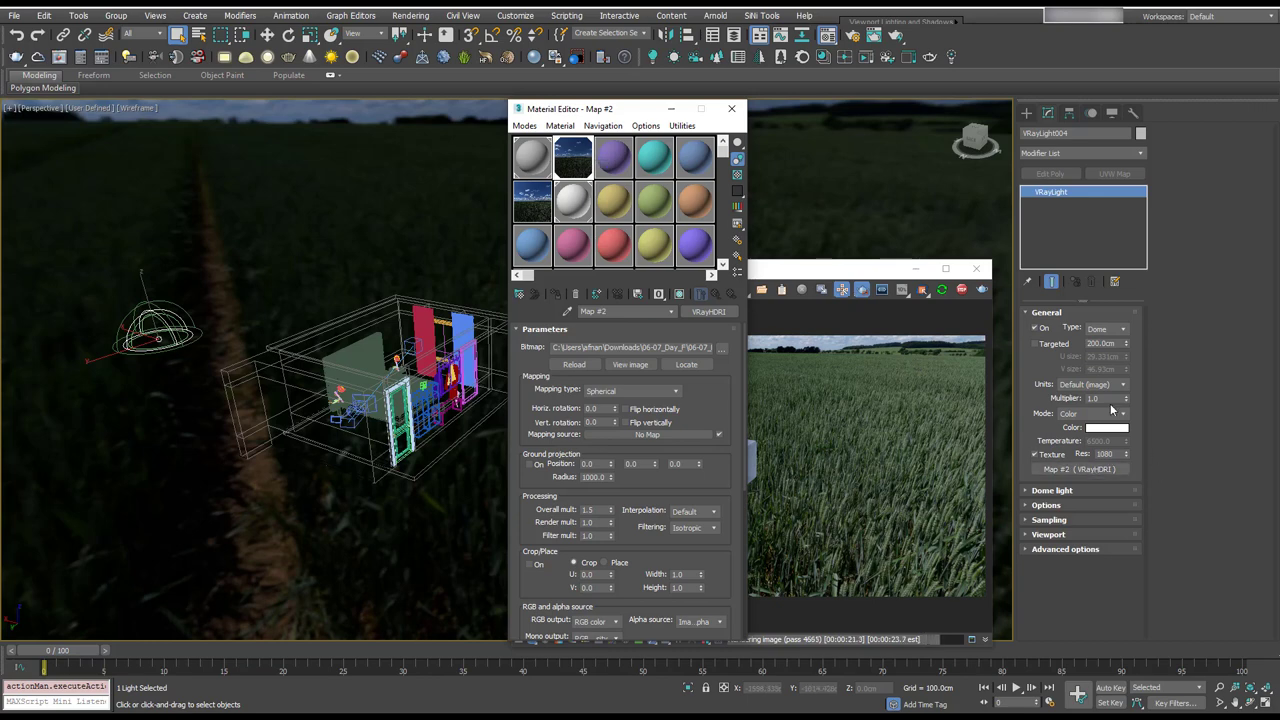
Step: Load the wheat-field VRayHDRI into the dome light's texture slot with spherical mapping
left_click(1052, 490)
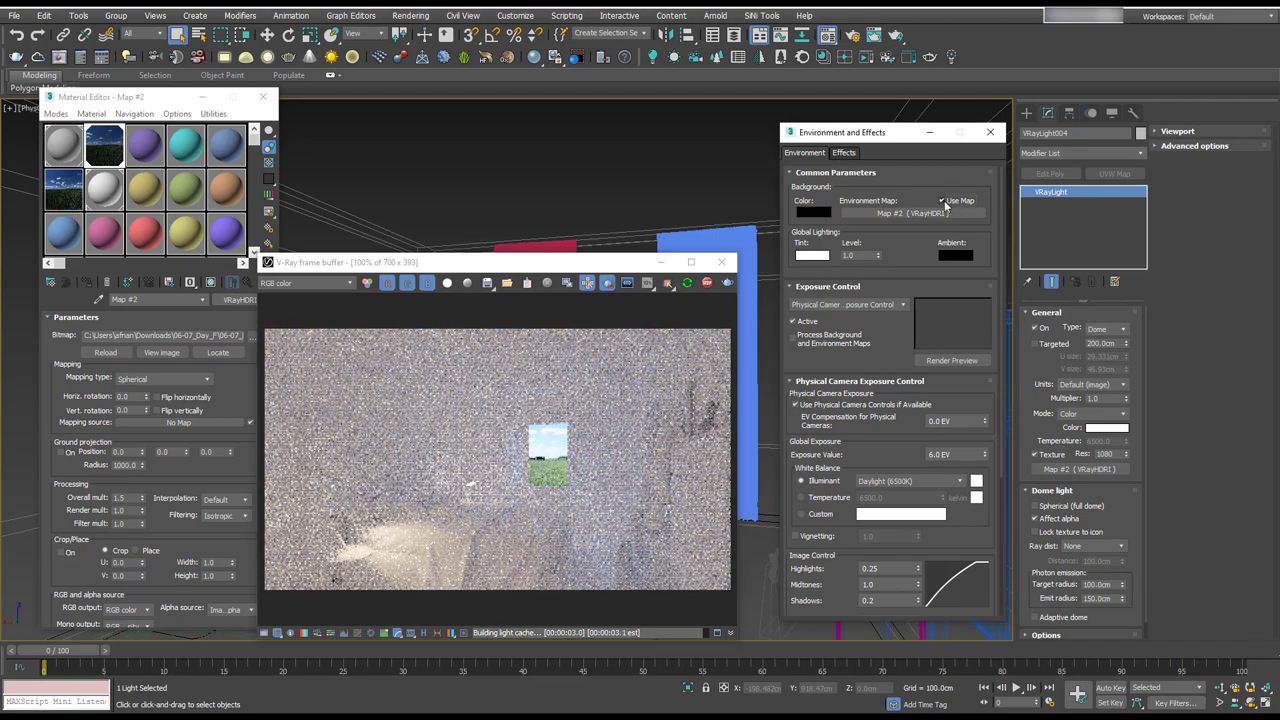
Step: Clear the HDRI from the Environment Map slot and disable Use Map
left_click(940, 200)
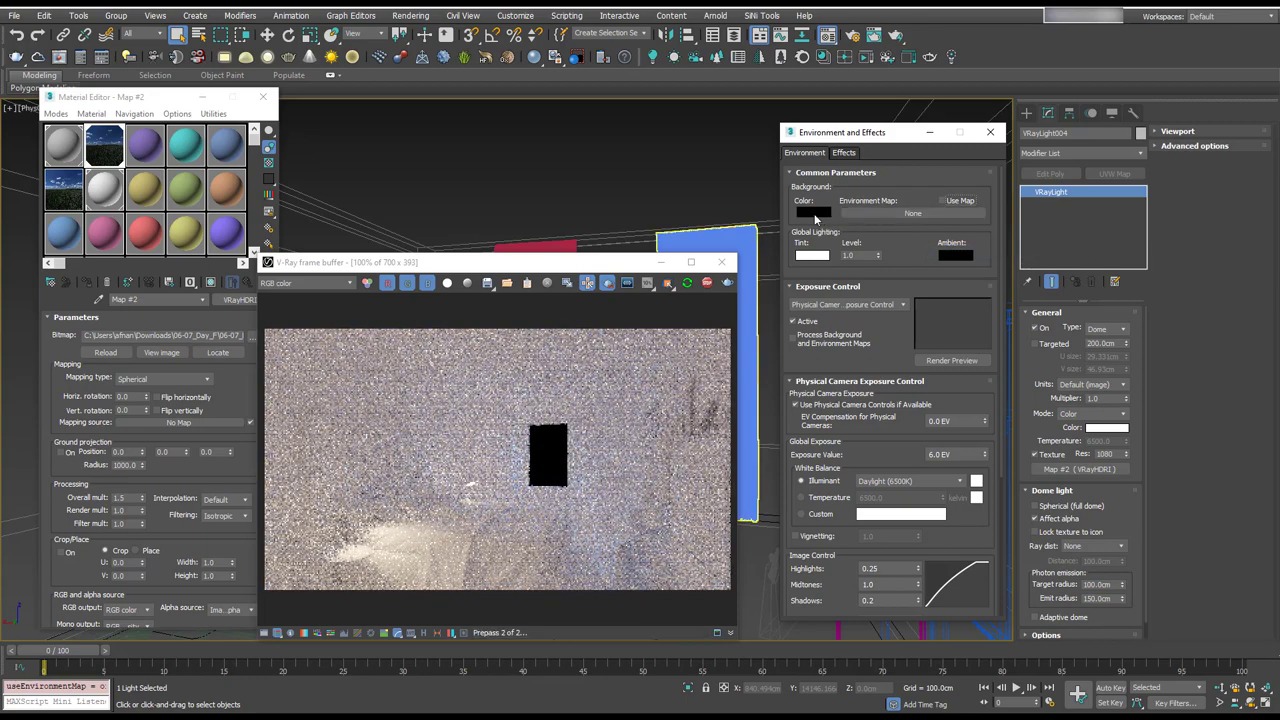
left_click(812, 212)
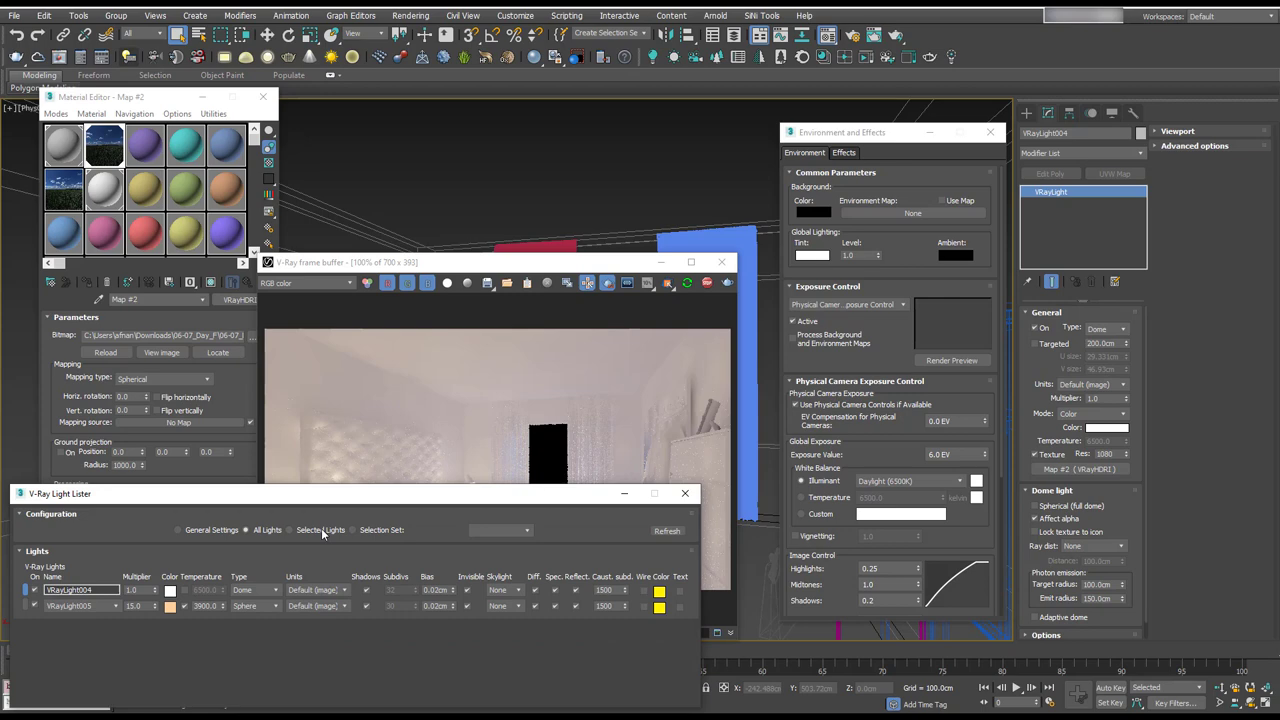
Step: Move the V-Ray Light Lister window out of the render's way
left_click_drag(344, 492, 344, 568)
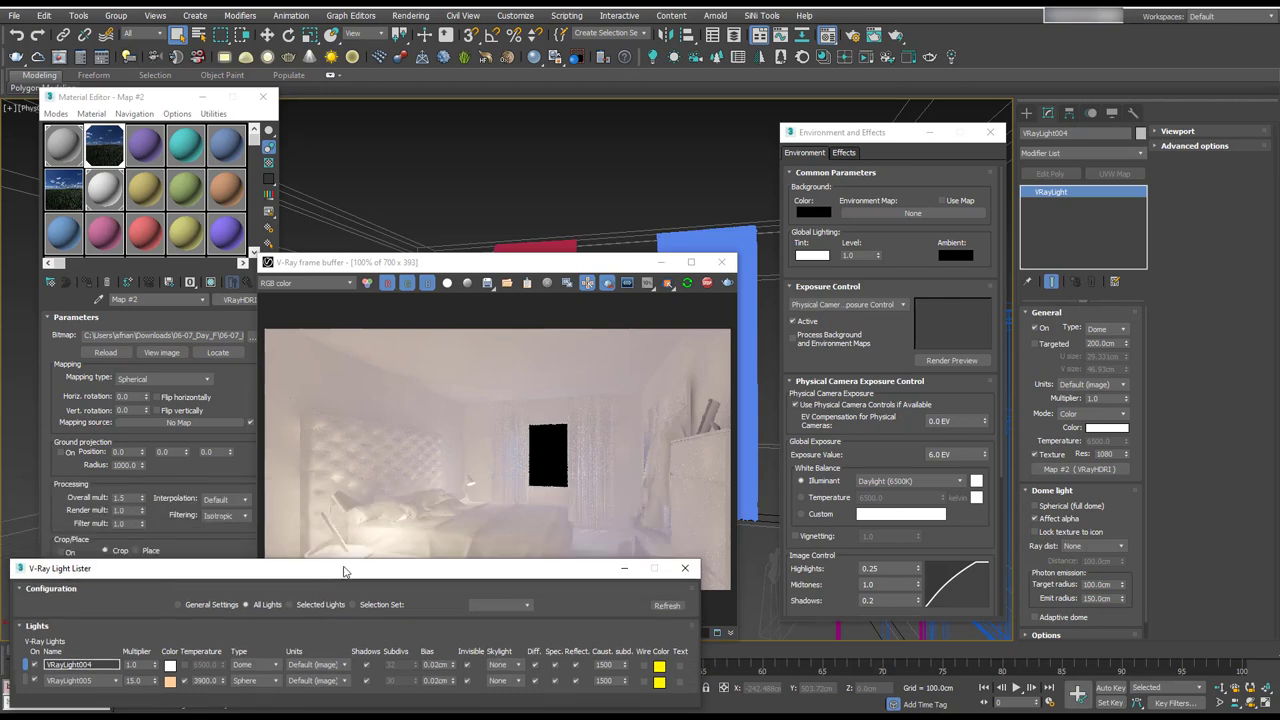
left_click_drag(344, 568, 550, 112)
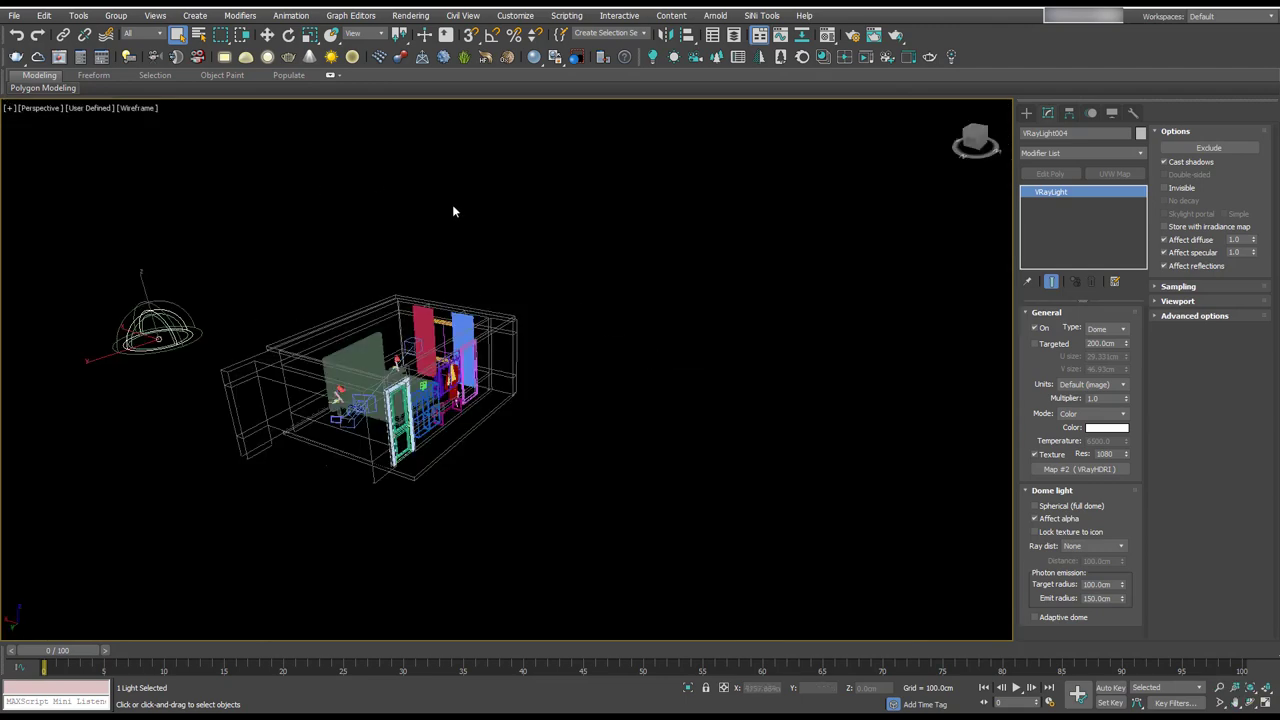
mouse_move(660, 144)
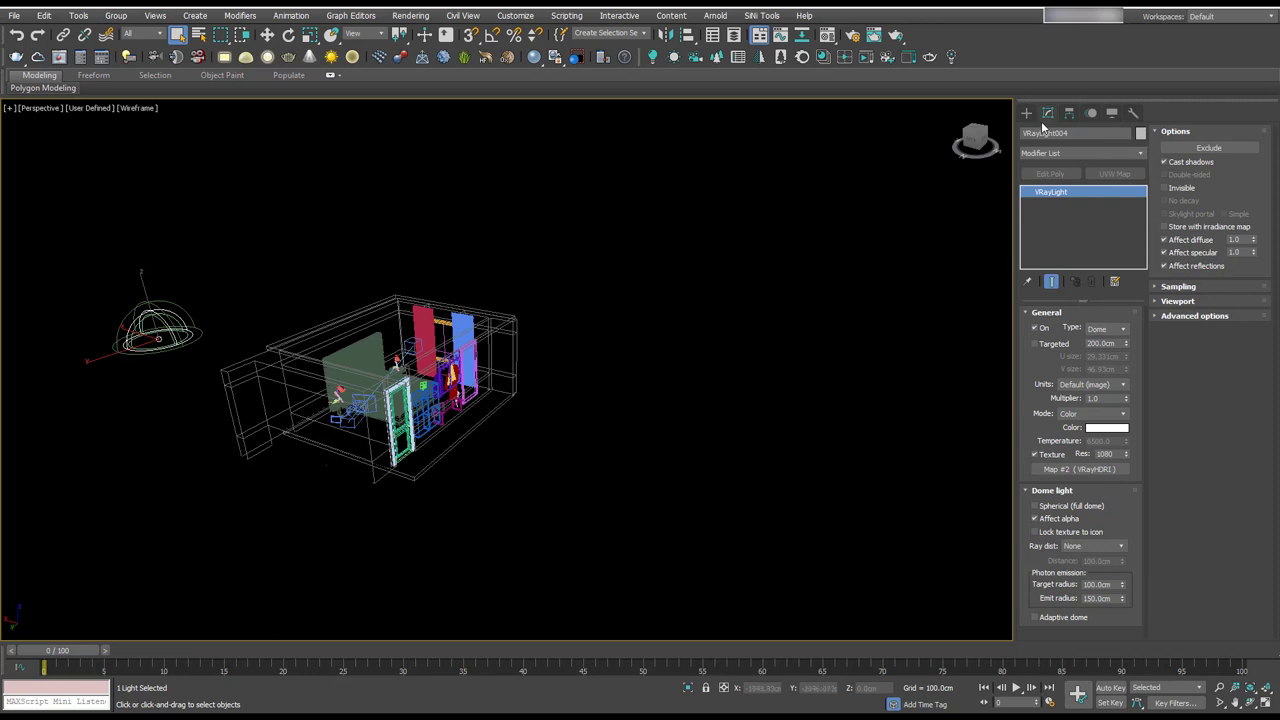
Step: Choose the VRay object category in the Create panel for a new VRayPlane
left_click(1026, 112)
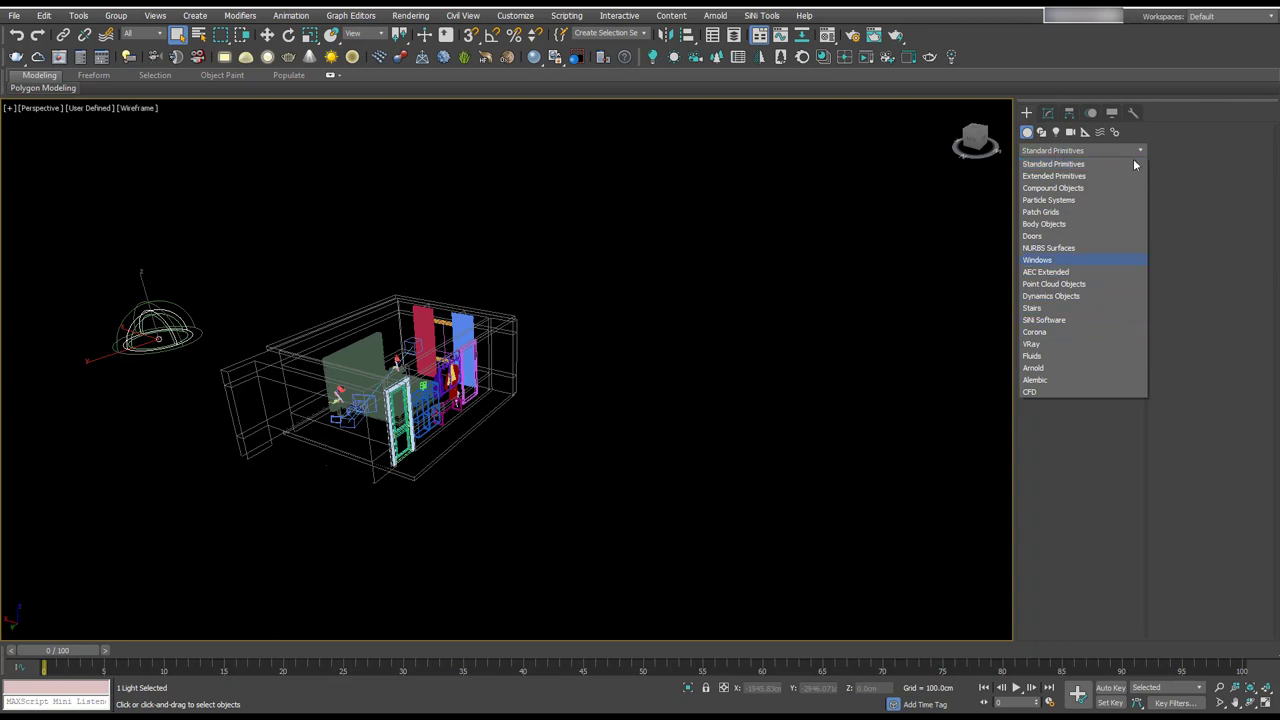
left_click(1032, 344)
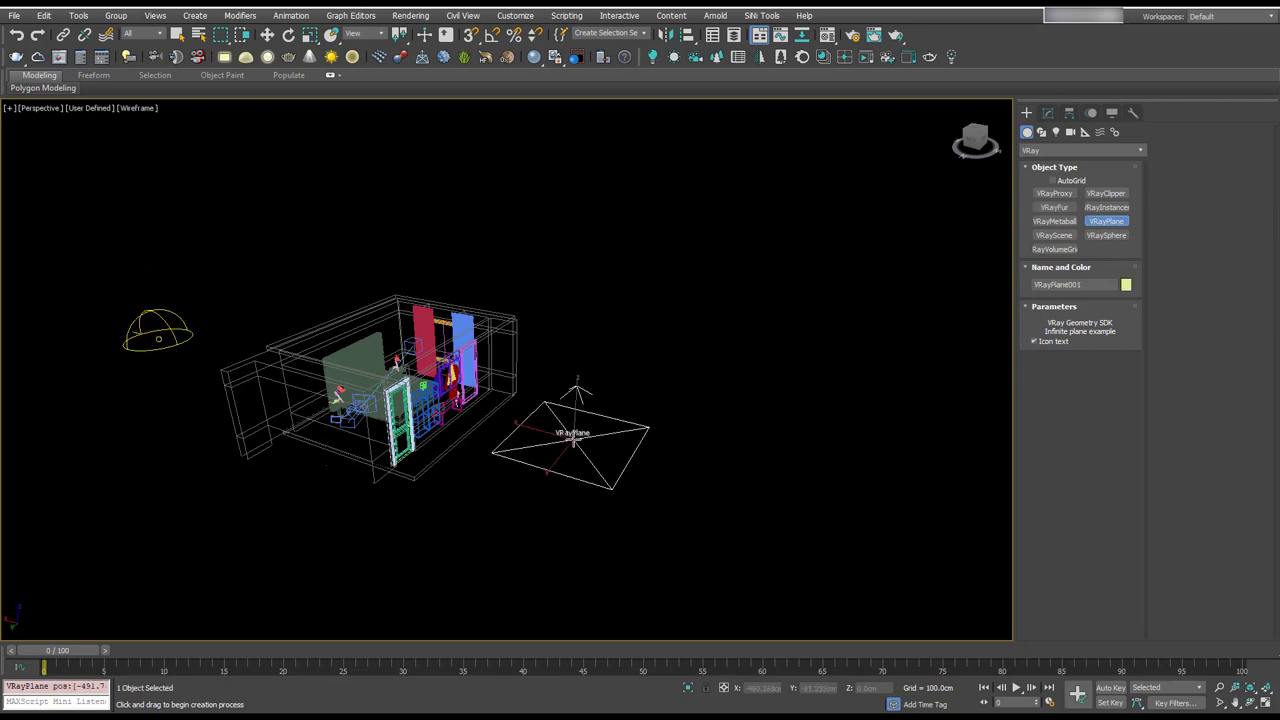
mouse_move(680, 340)
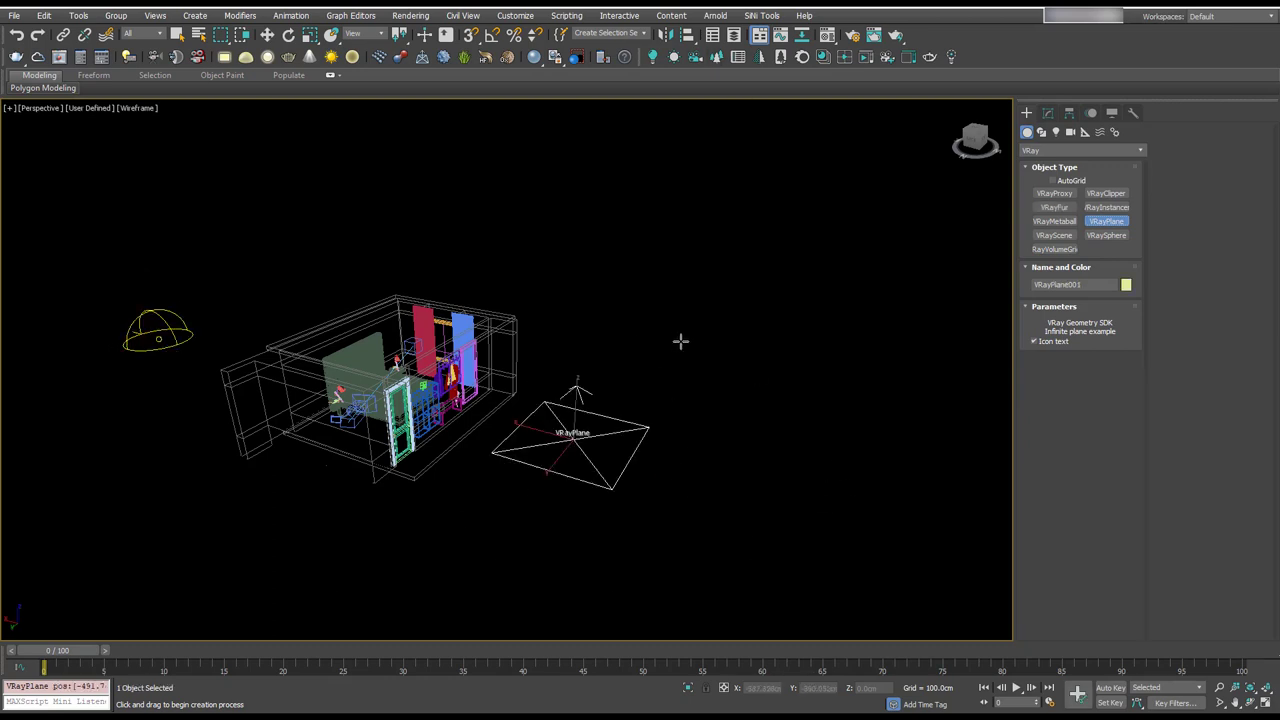
mouse_move(104, 318)
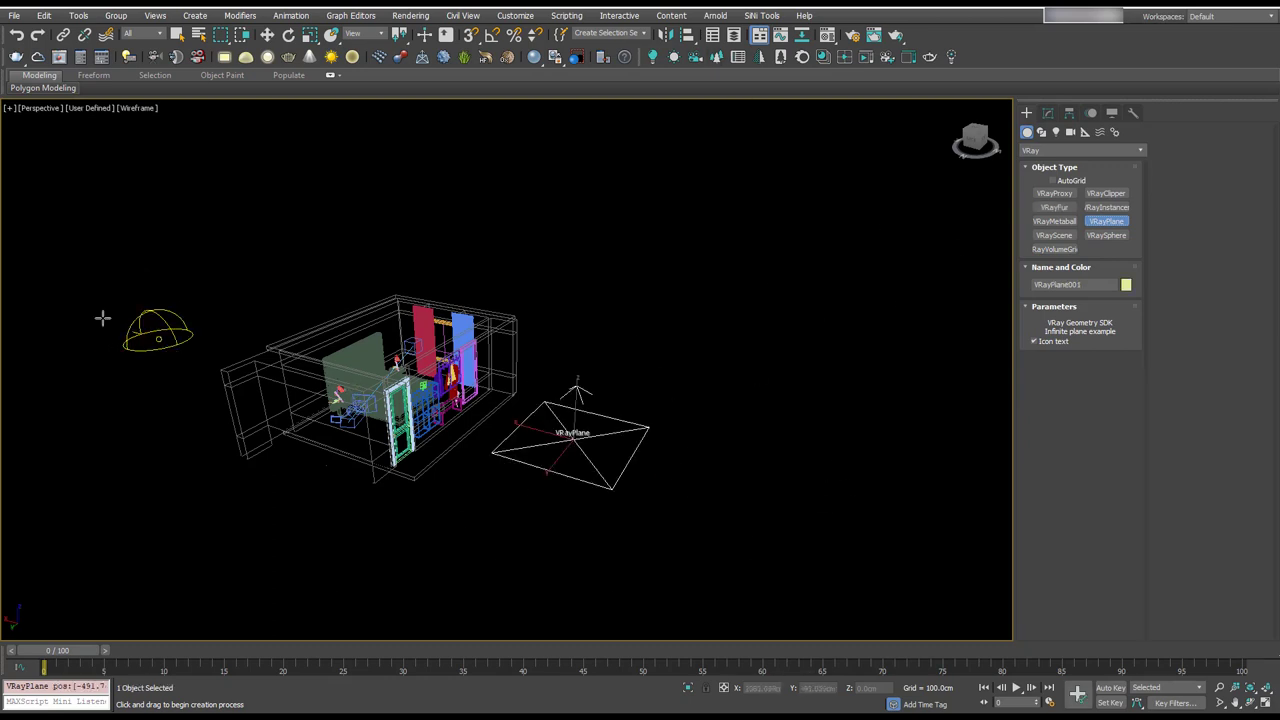
mouse_move(568, 366)
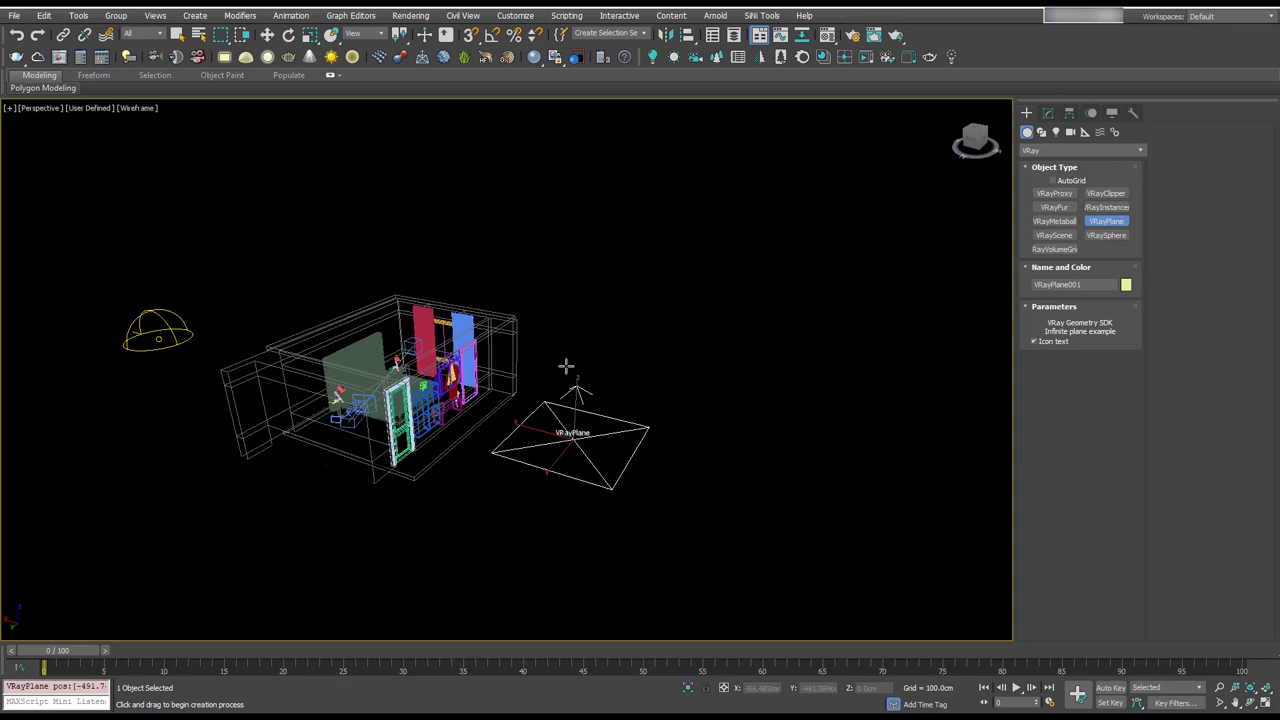
mouse_move(656, 292)
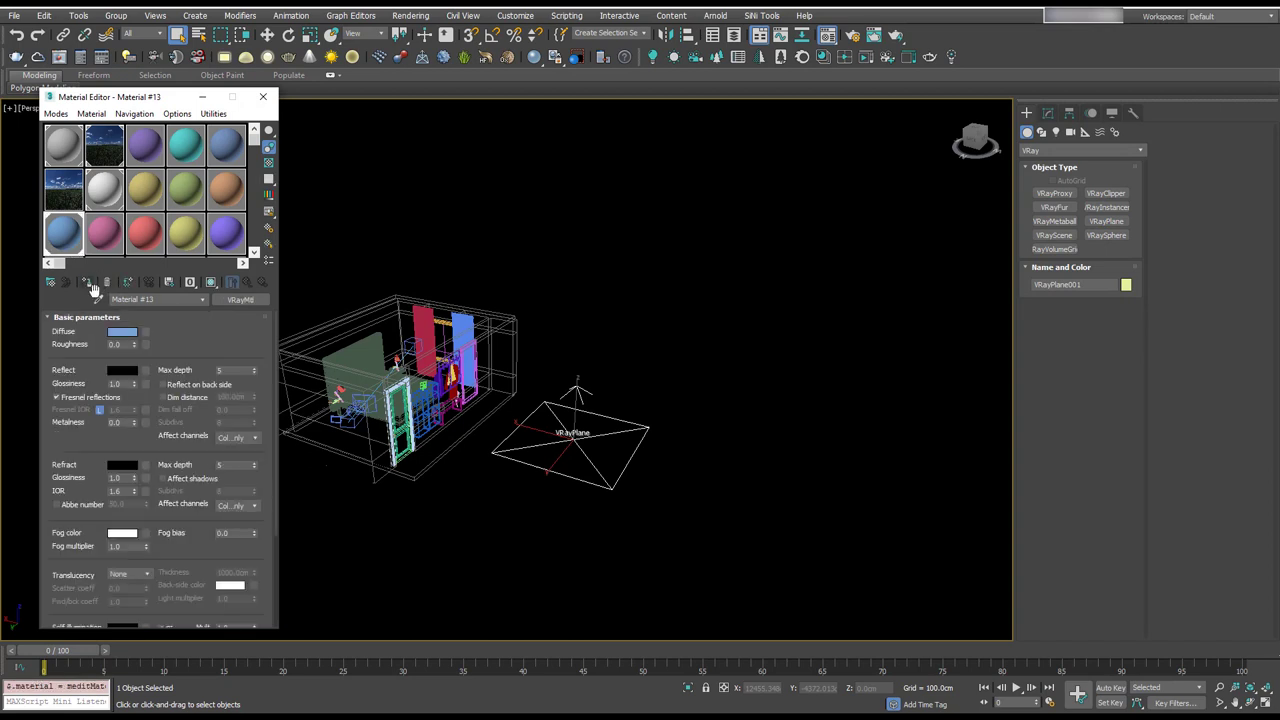
Step: Pick an empty VRayMtl slot in the Compact Material Editor
left_click(122, 332)
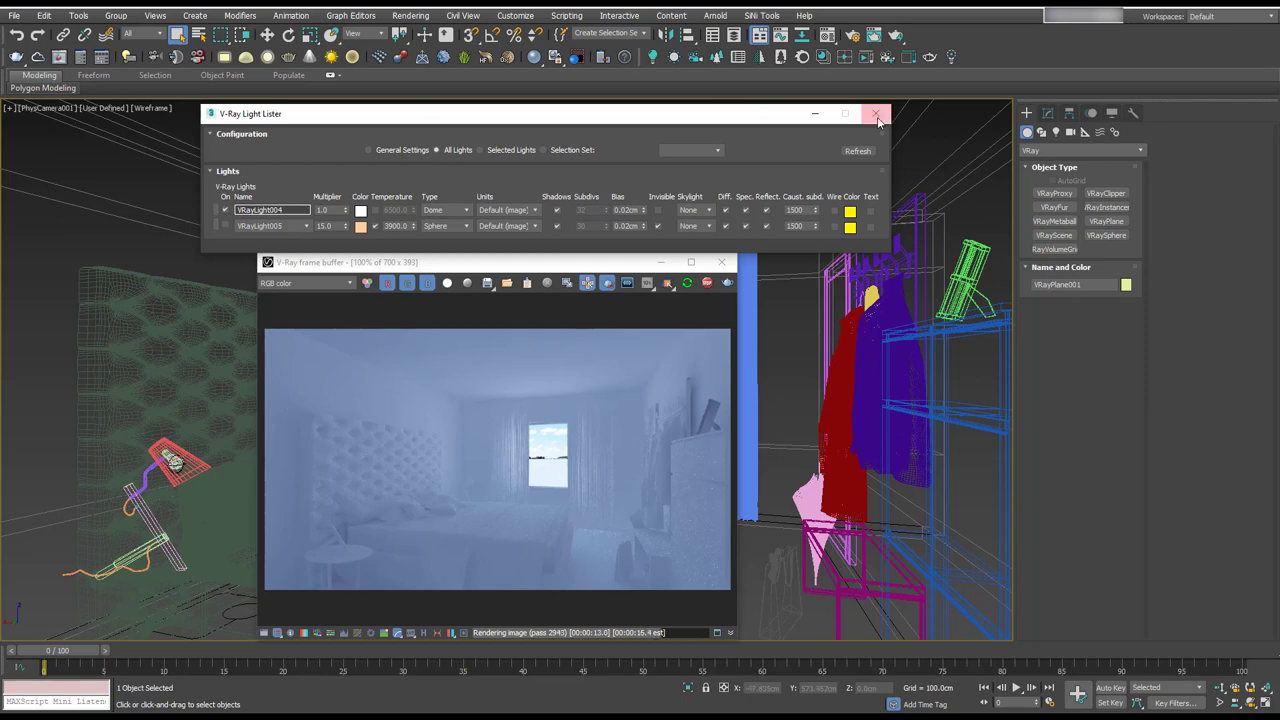
Step: Close the V-Ray Light Lister while the render refines
left_click(876, 112)
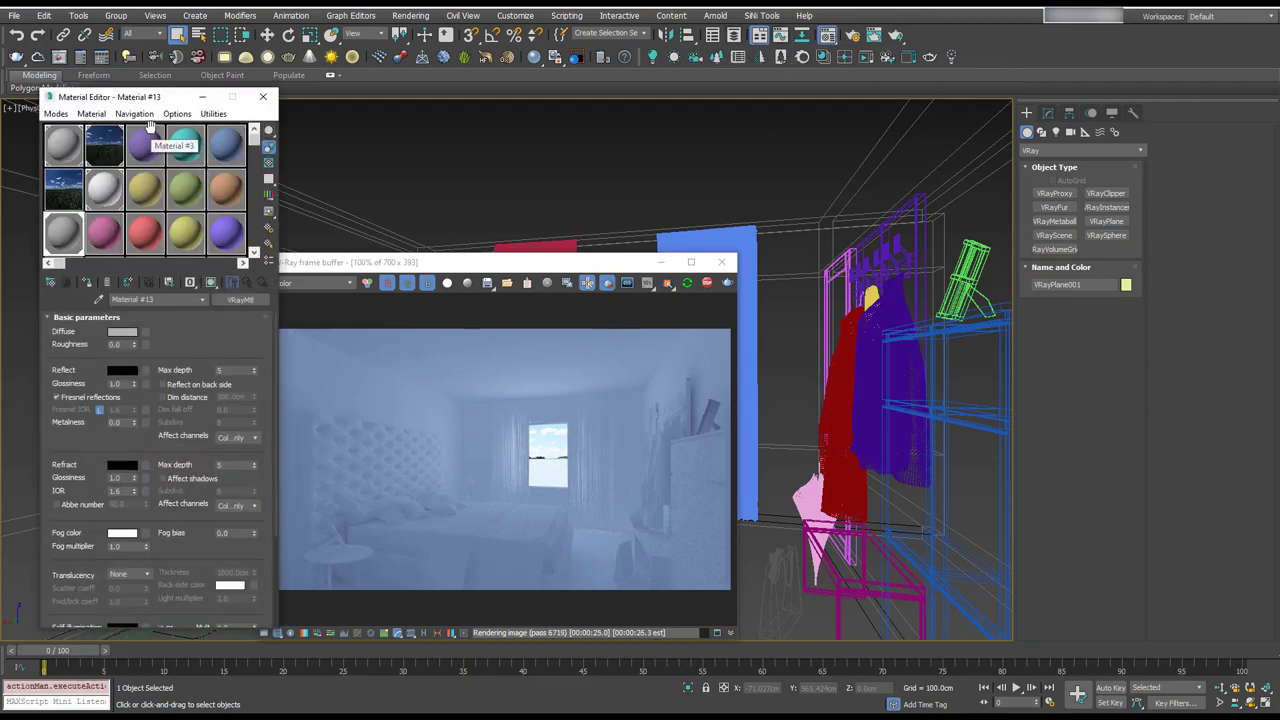
Step: Set the HDRI dome map's horizontal rotation to -1.0 with spherical mapping
left_click(104, 144)
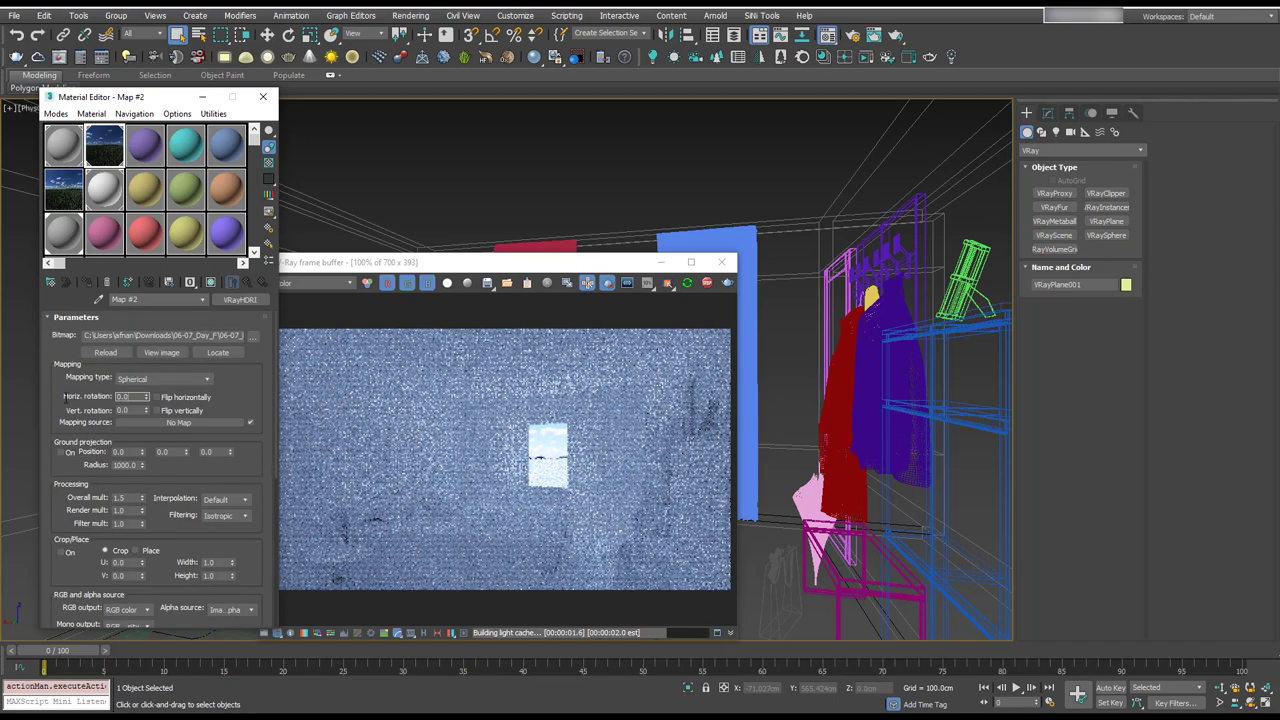
type("-1.0")
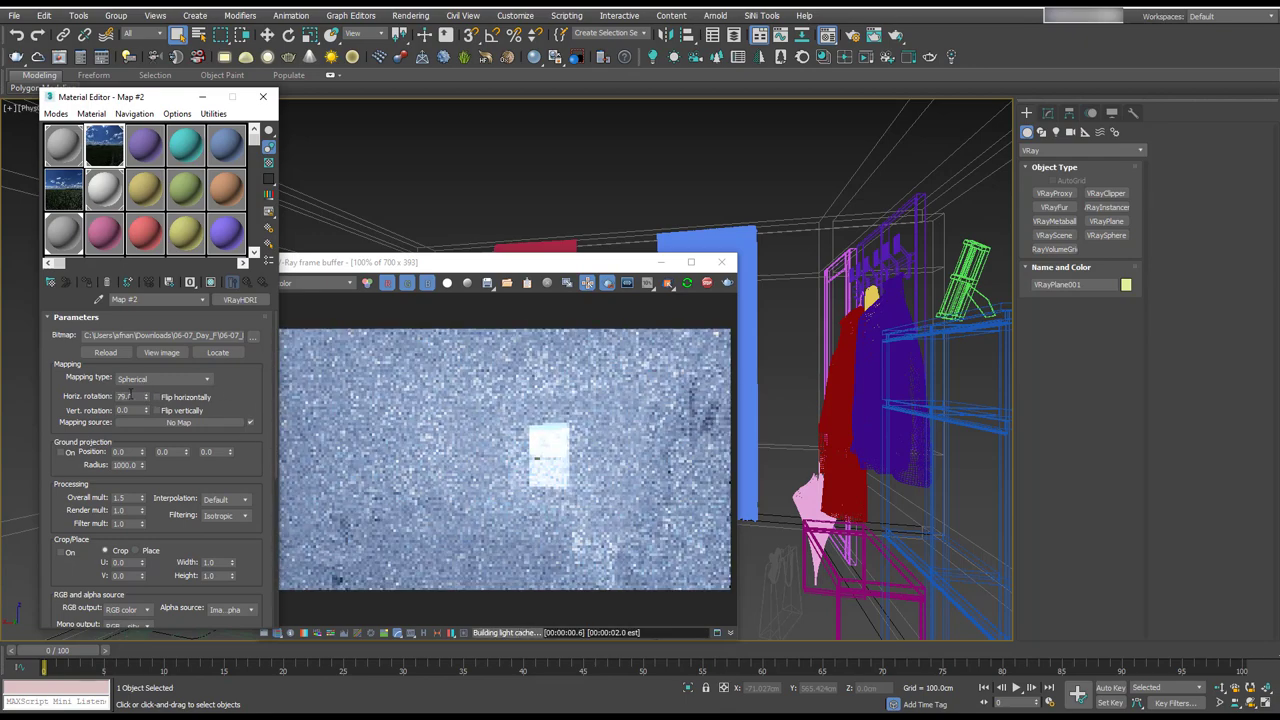
triple_click(130, 396)
type("90")
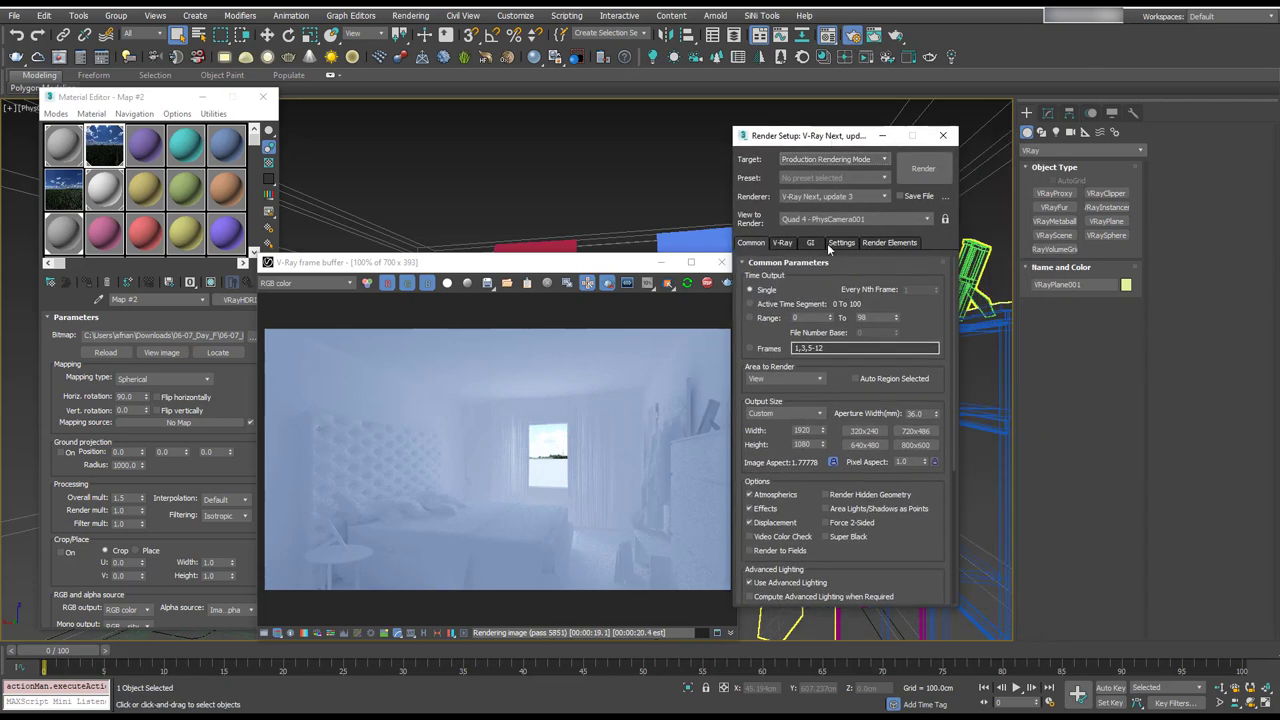
Step: Enable Override mtl 01 - Default in Global switches with a mid-grey diffuse colour
left_click(784, 242)
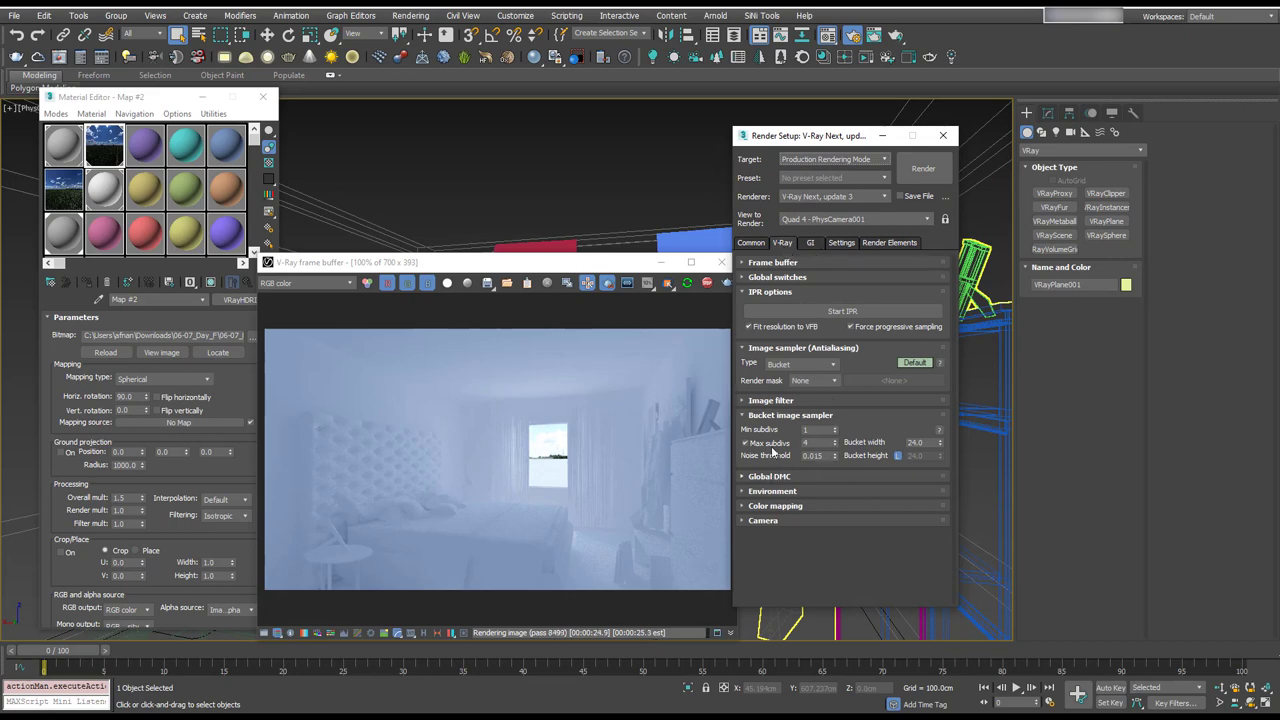
left_click(776, 276)
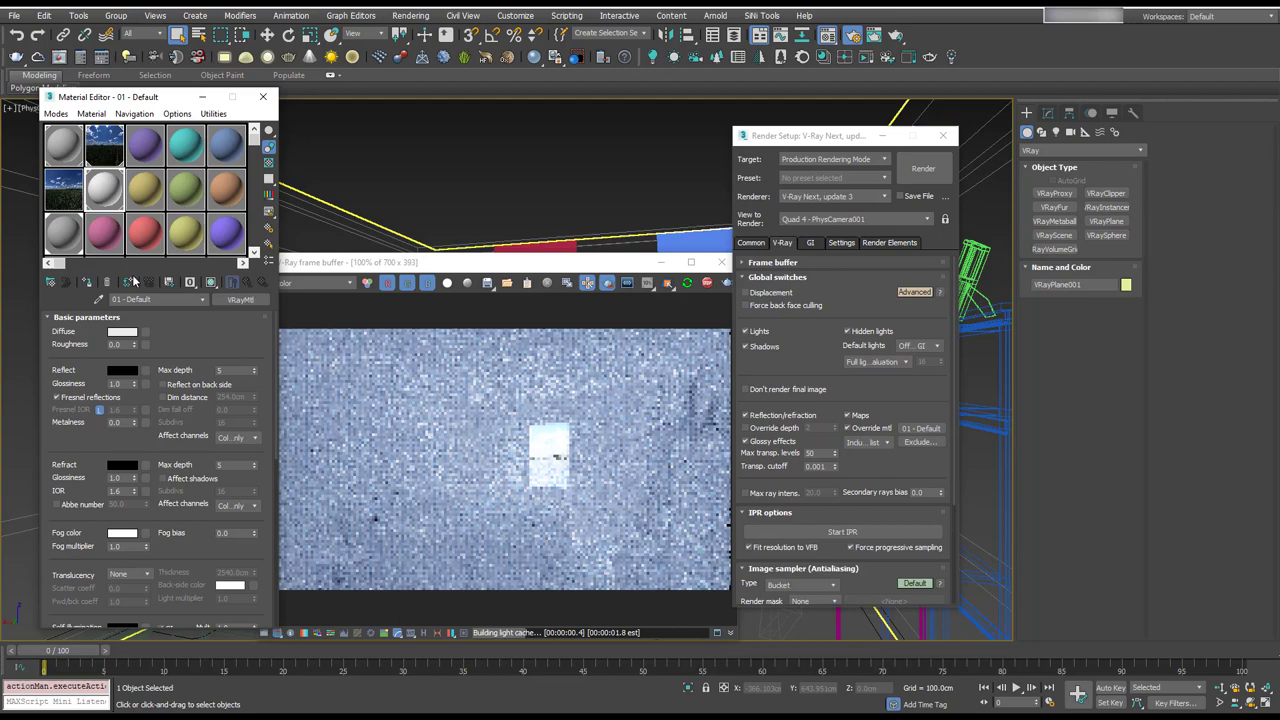
left_click(122, 332)
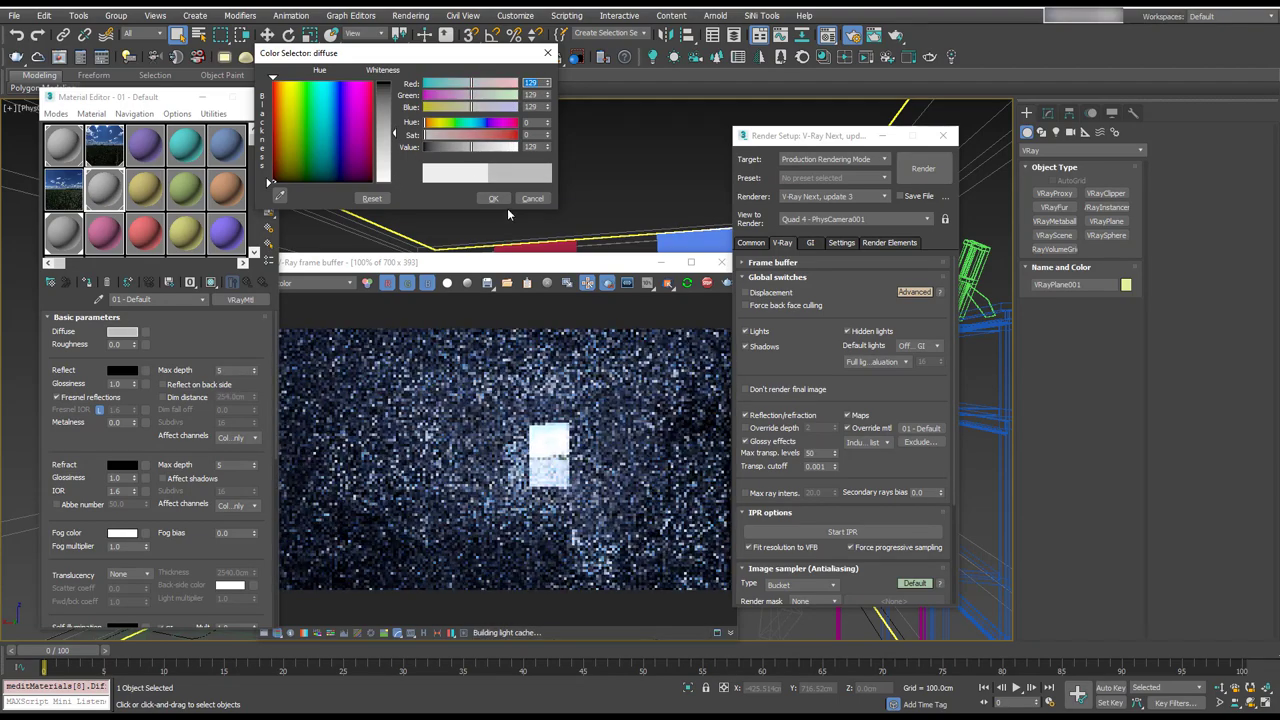
left_click(494, 198)
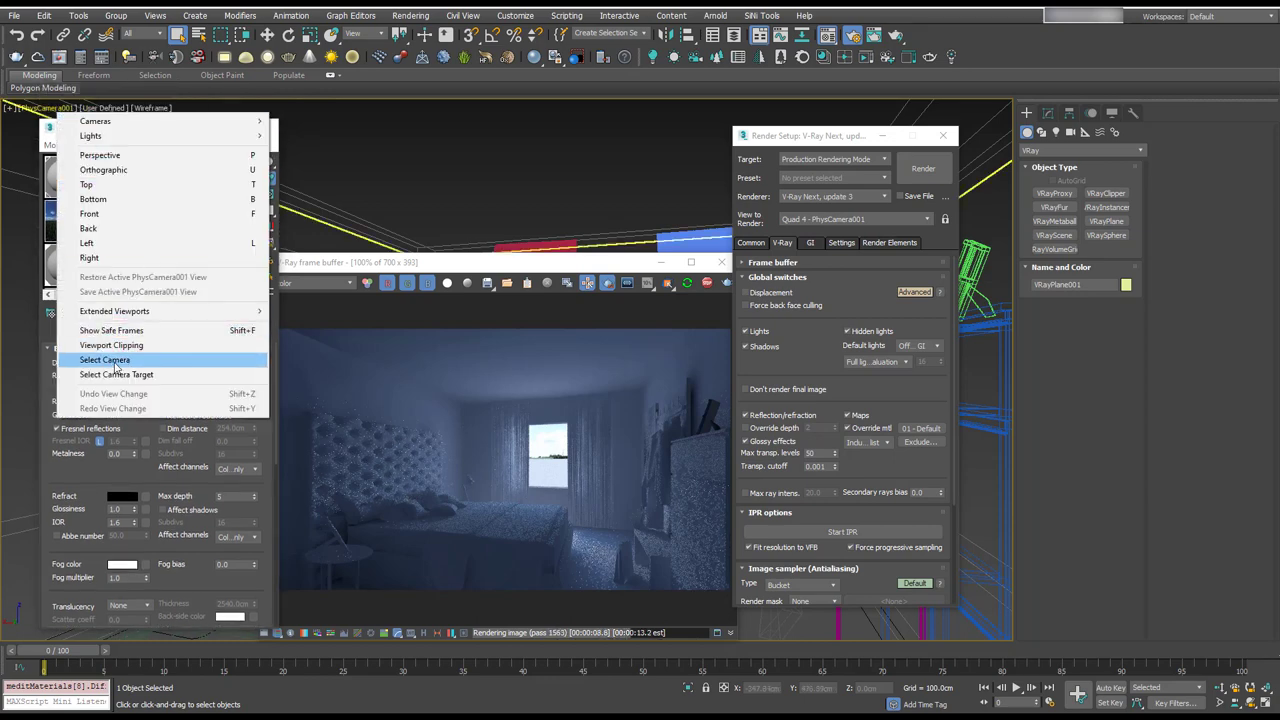
Step: Select the scene's physical camera to adjust its Exposure Gain
left_click(104, 360)
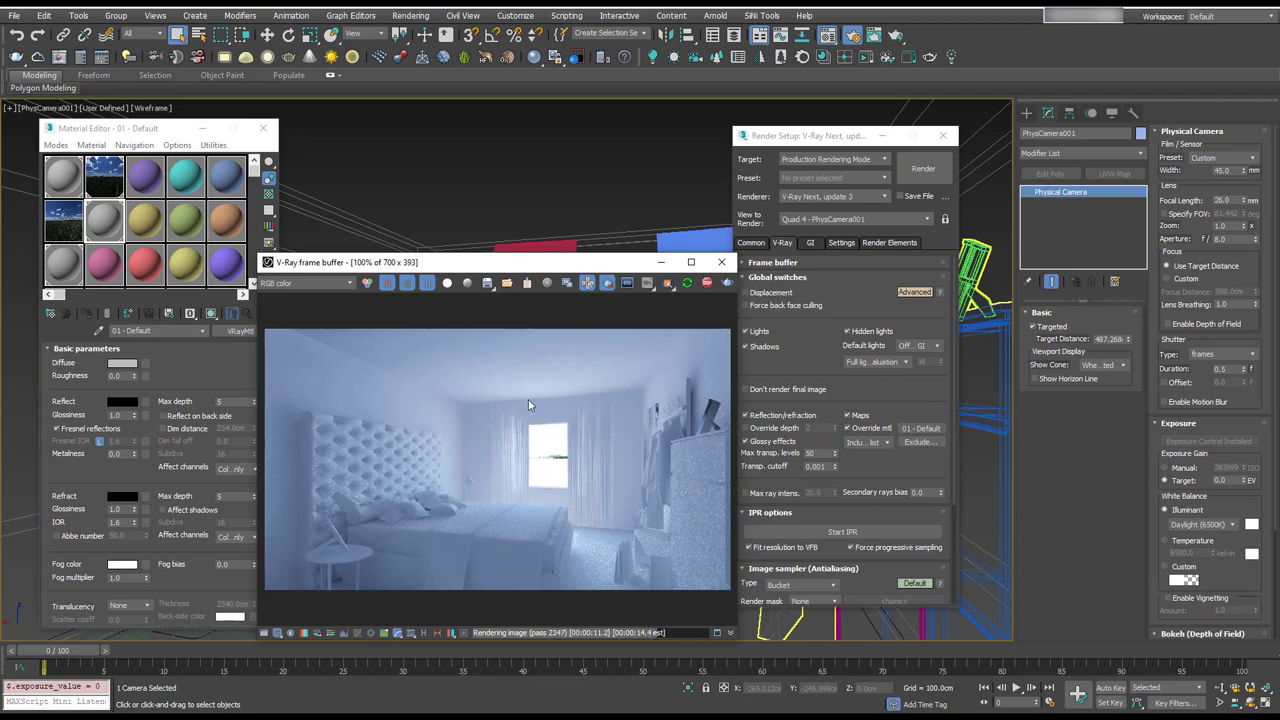
mouse_move(570, 396)
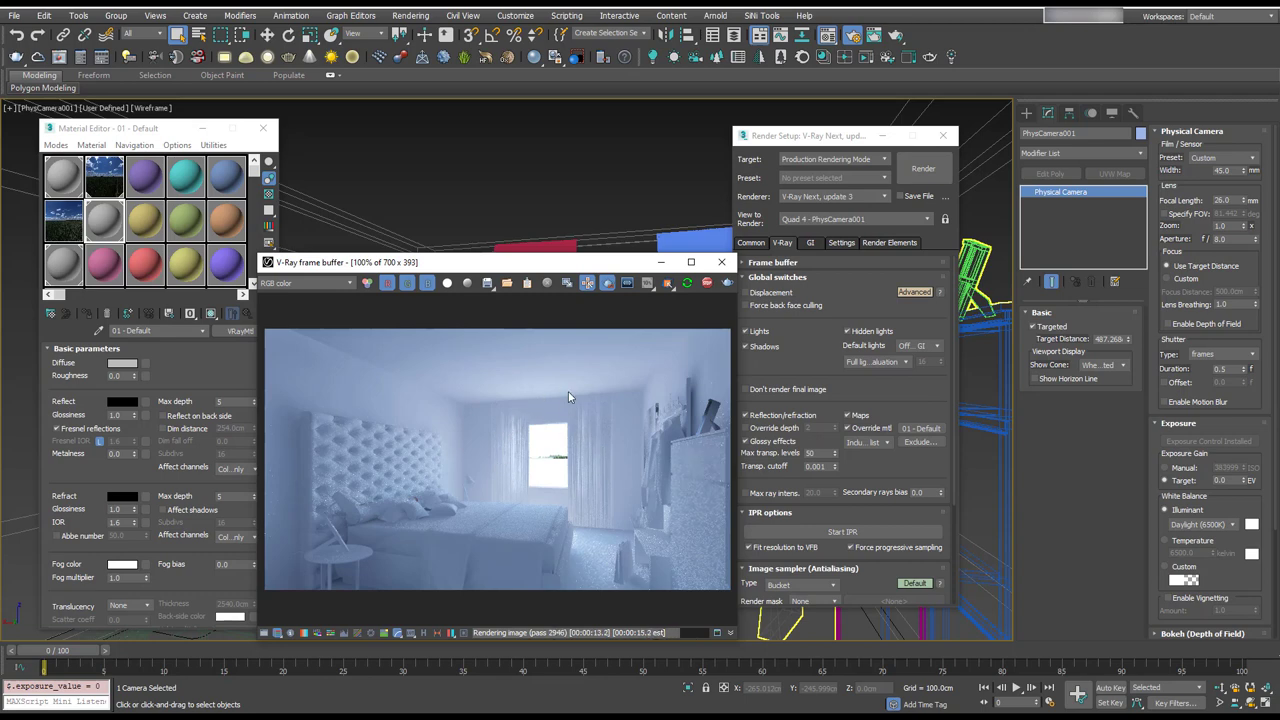
mouse_move(434, 548)
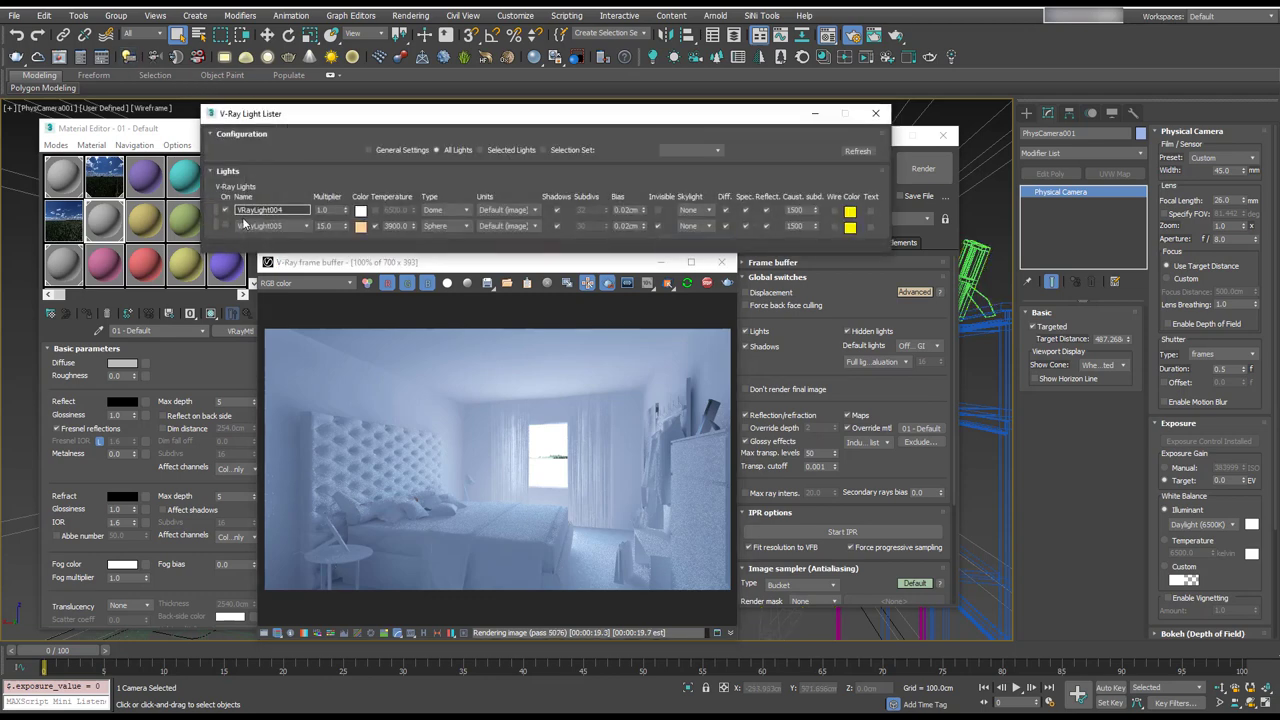
Step: Lower the lamp sphere light's Multiplier in the V-Ray Light Lister
left_click(224, 224)
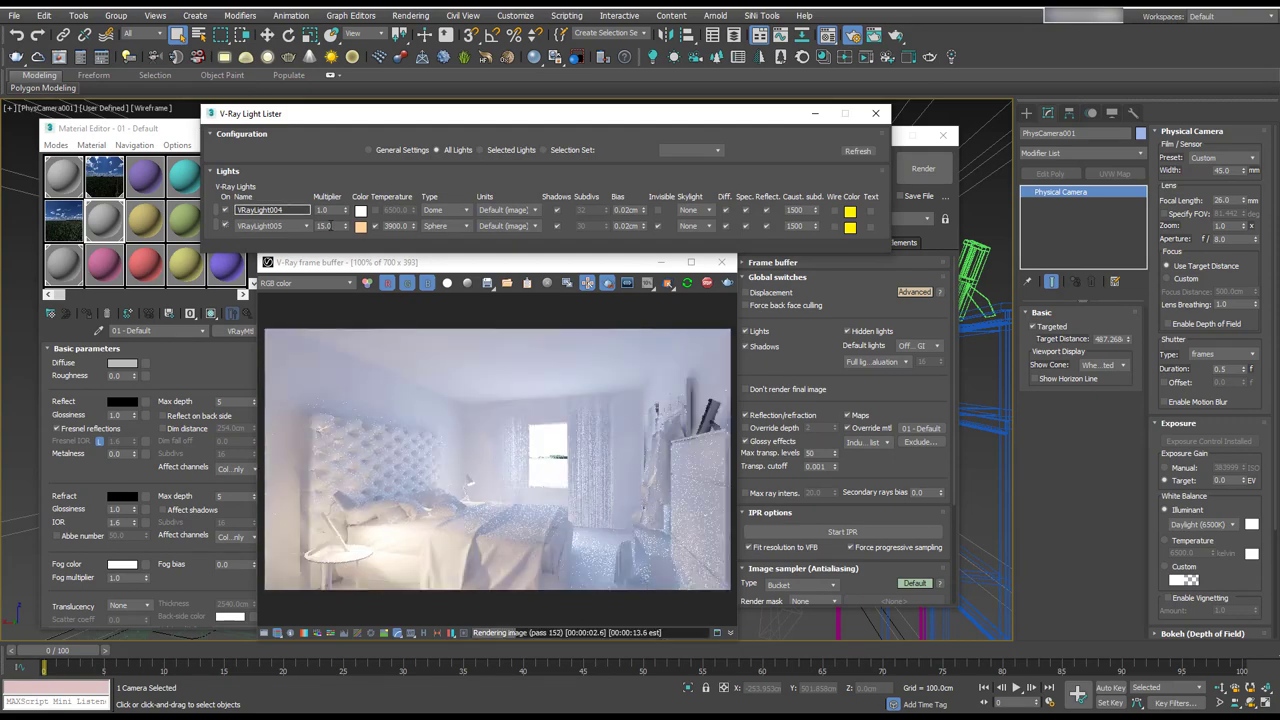
triple_click(322, 224)
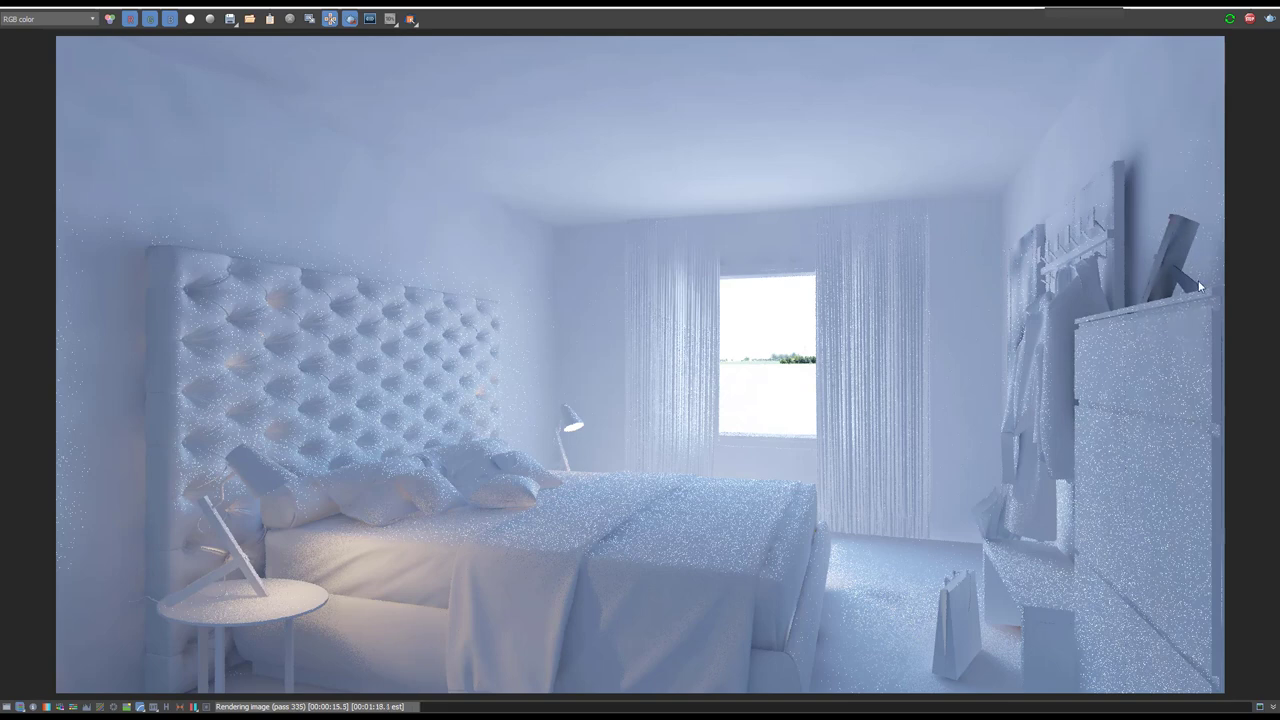
mouse_move(1188, 310)
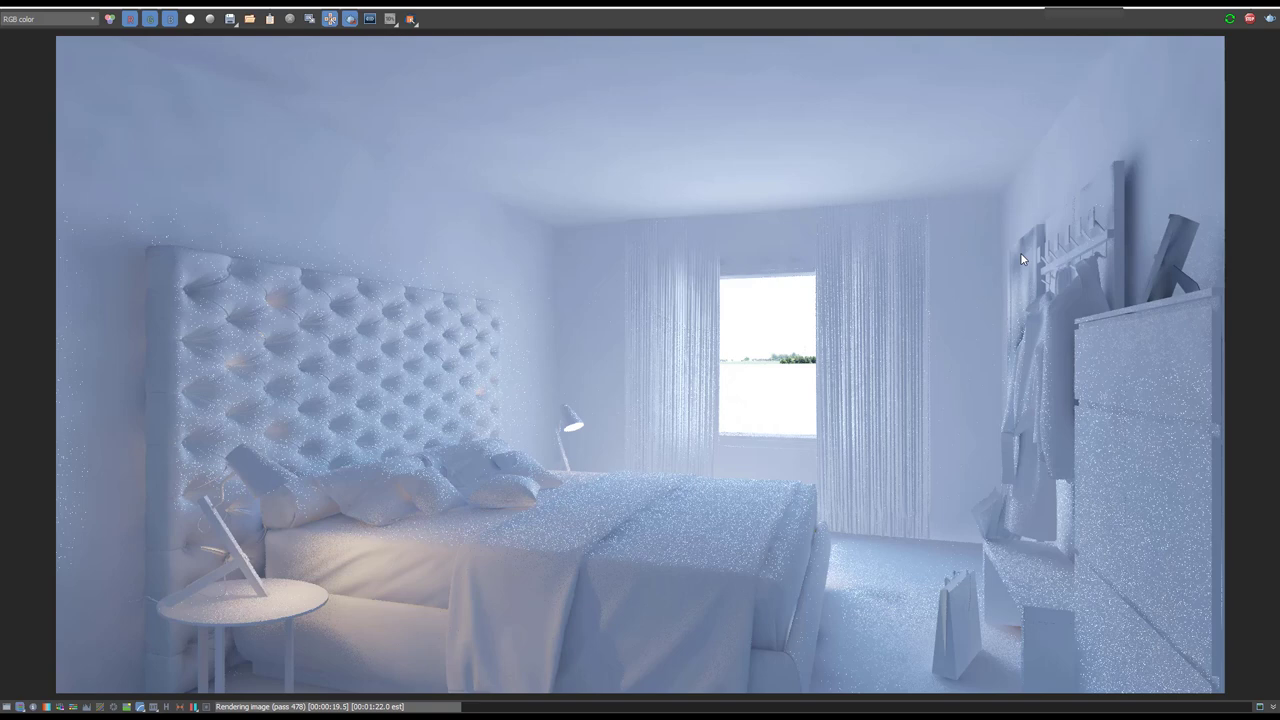
mouse_move(516, 654)
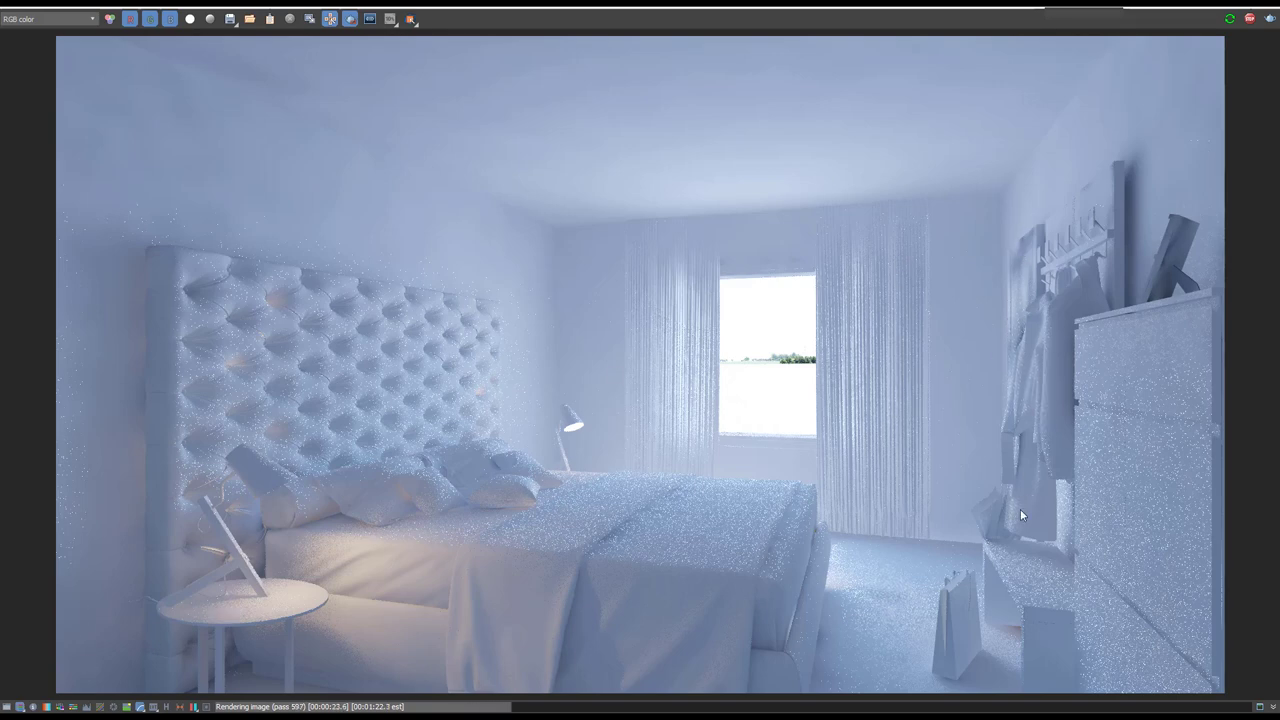
mouse_move(788, 390)
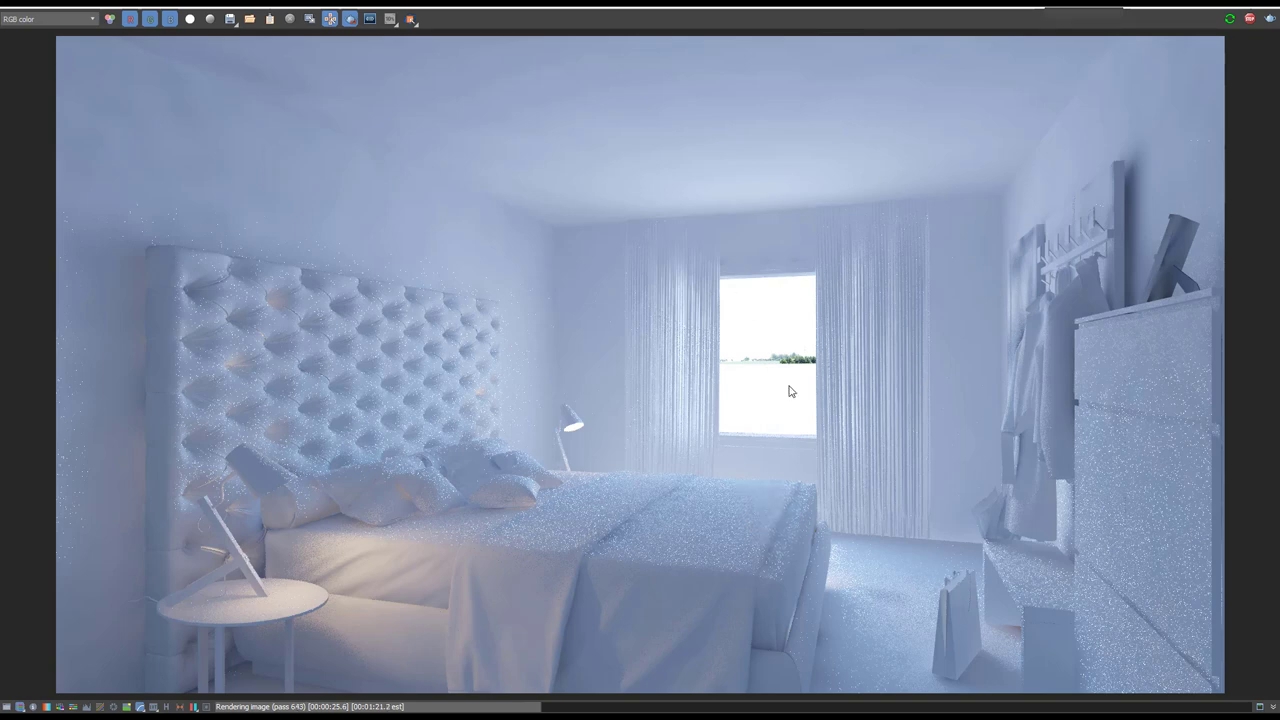
mouse_move(378, 562)
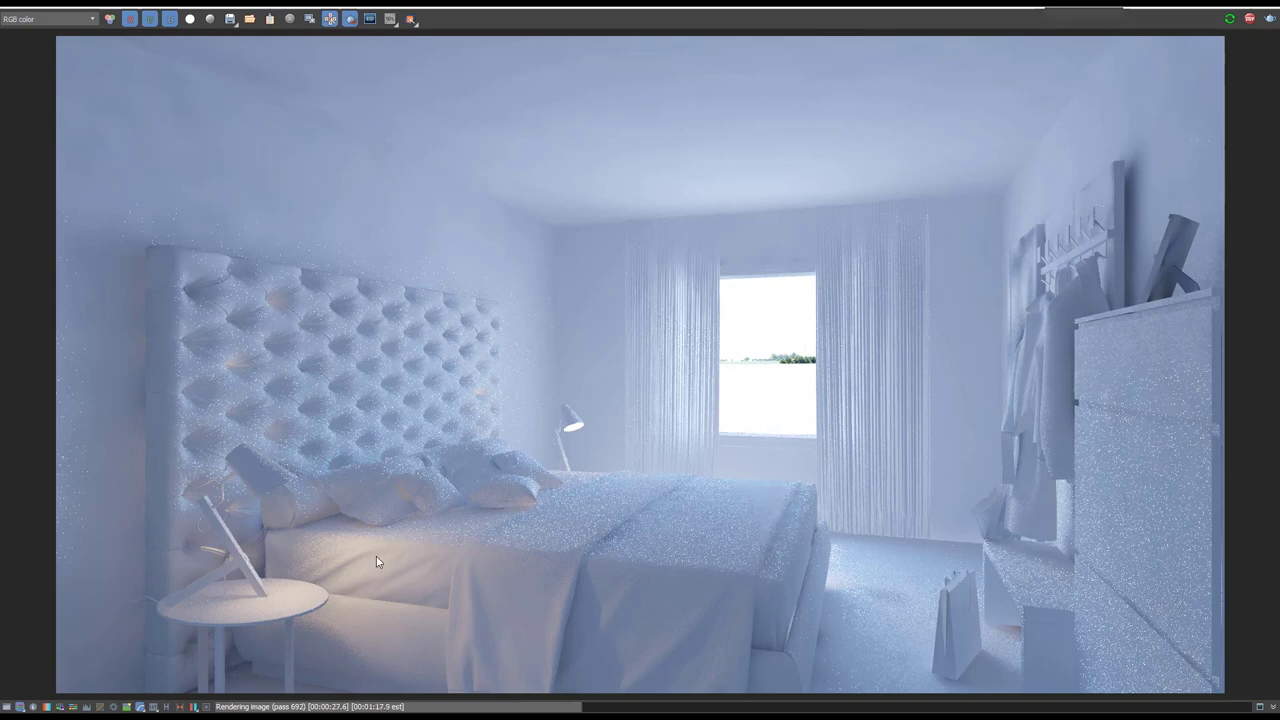
mouse_move(696, 436)
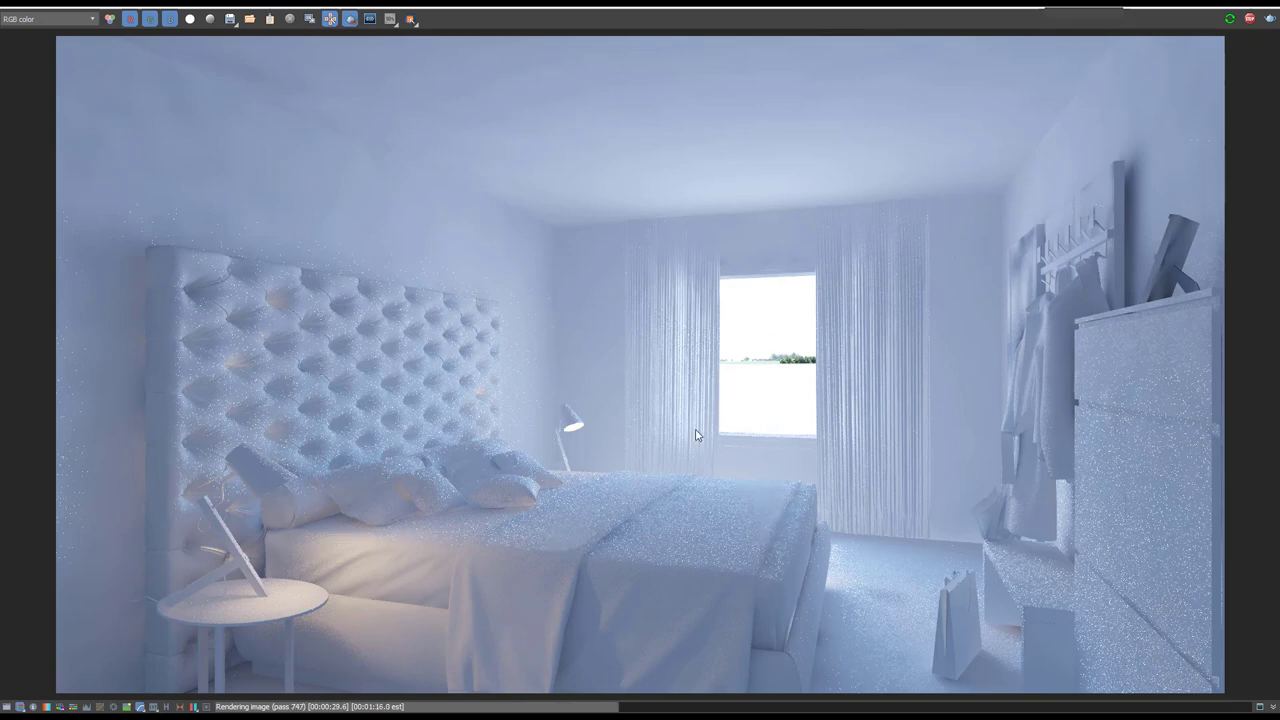